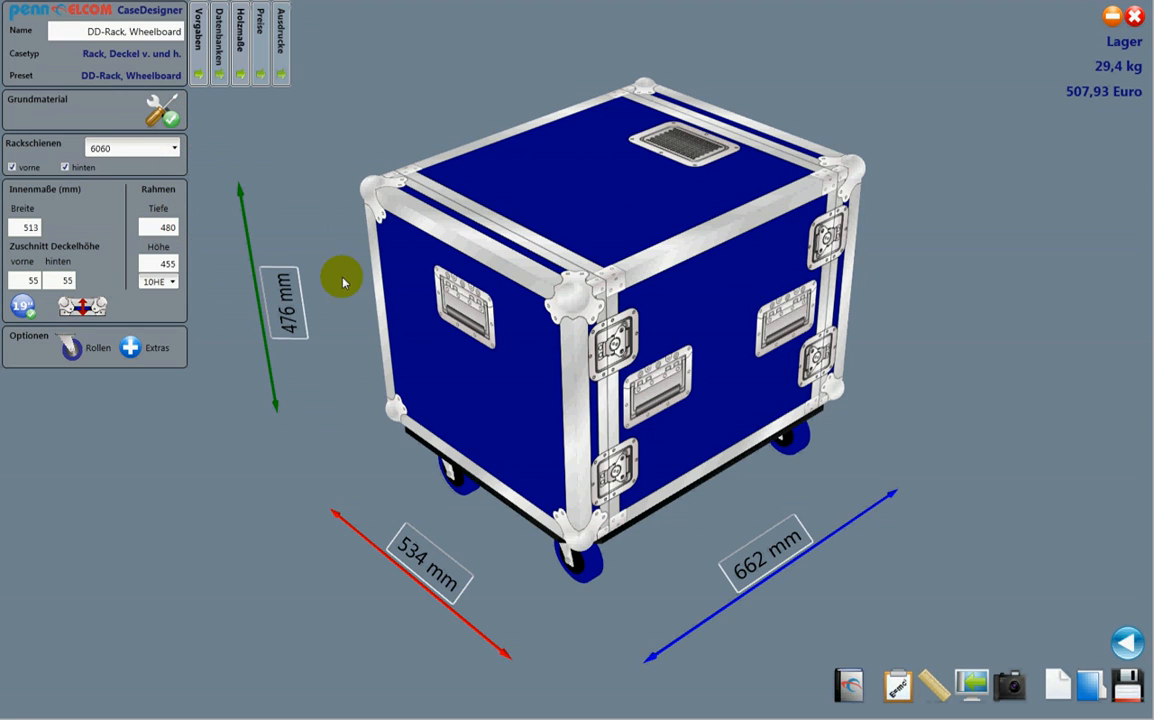
mouse_move(88, 84)
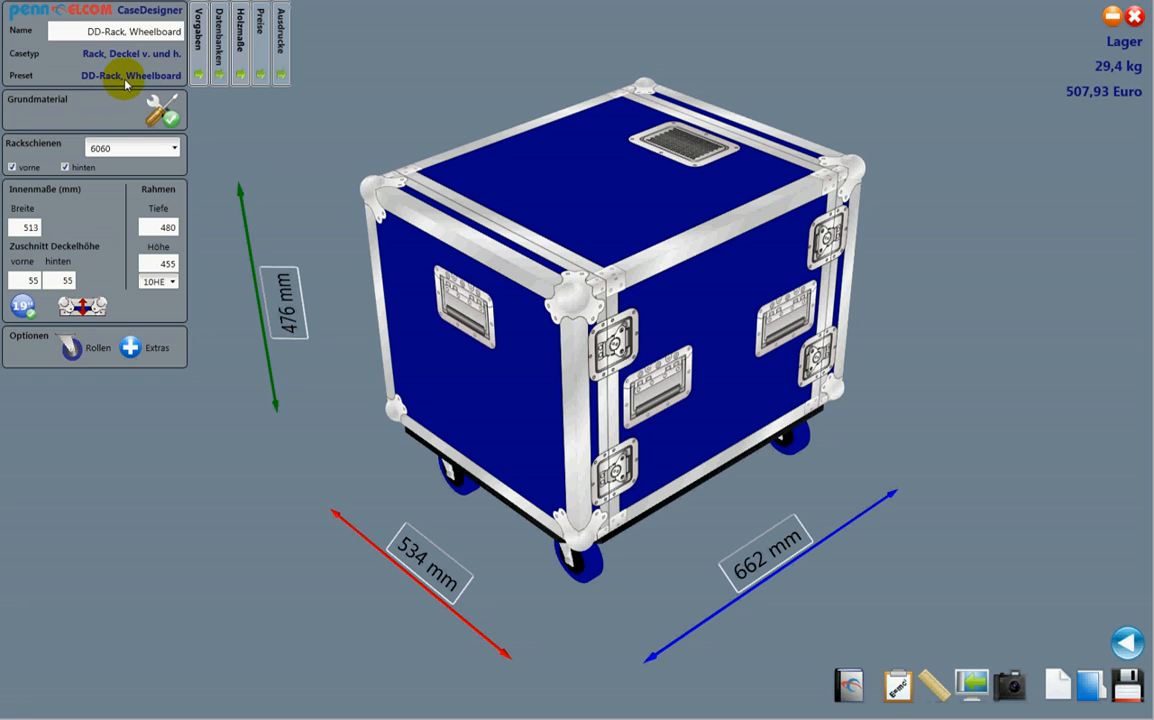
mouse_move(910, 296)
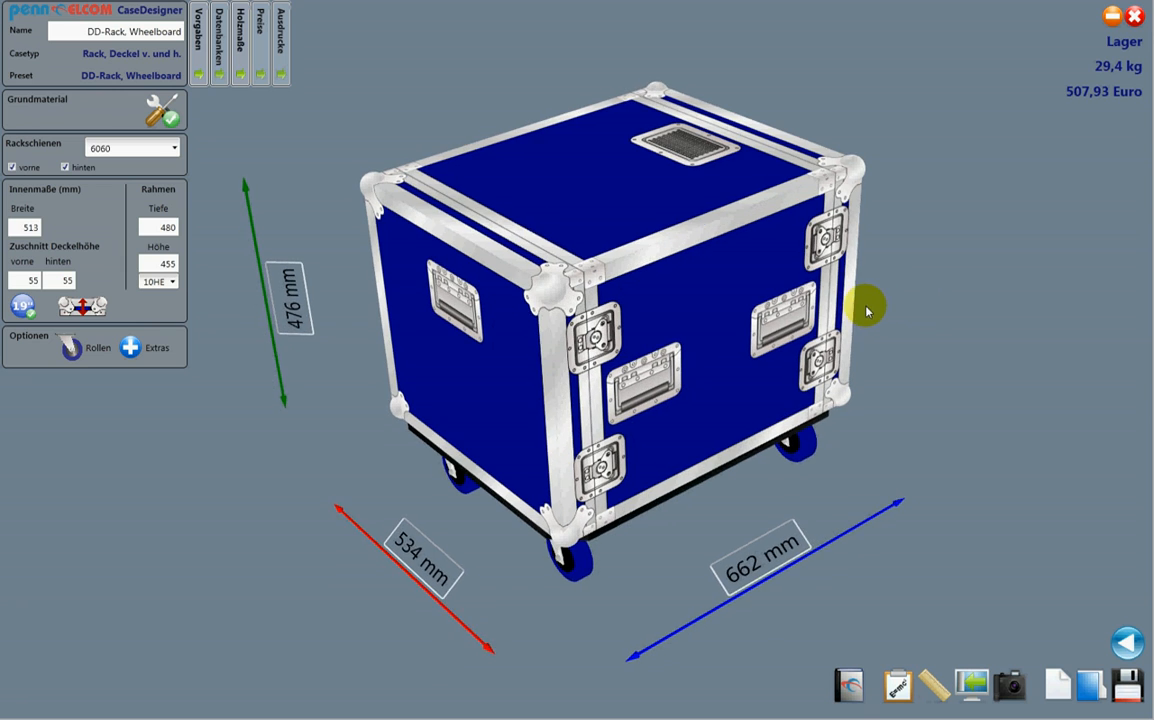
Orbit the case to inspect the front and the wheels underneath, returning to a three-quarter view.
drag(868, 312, 616, 312)
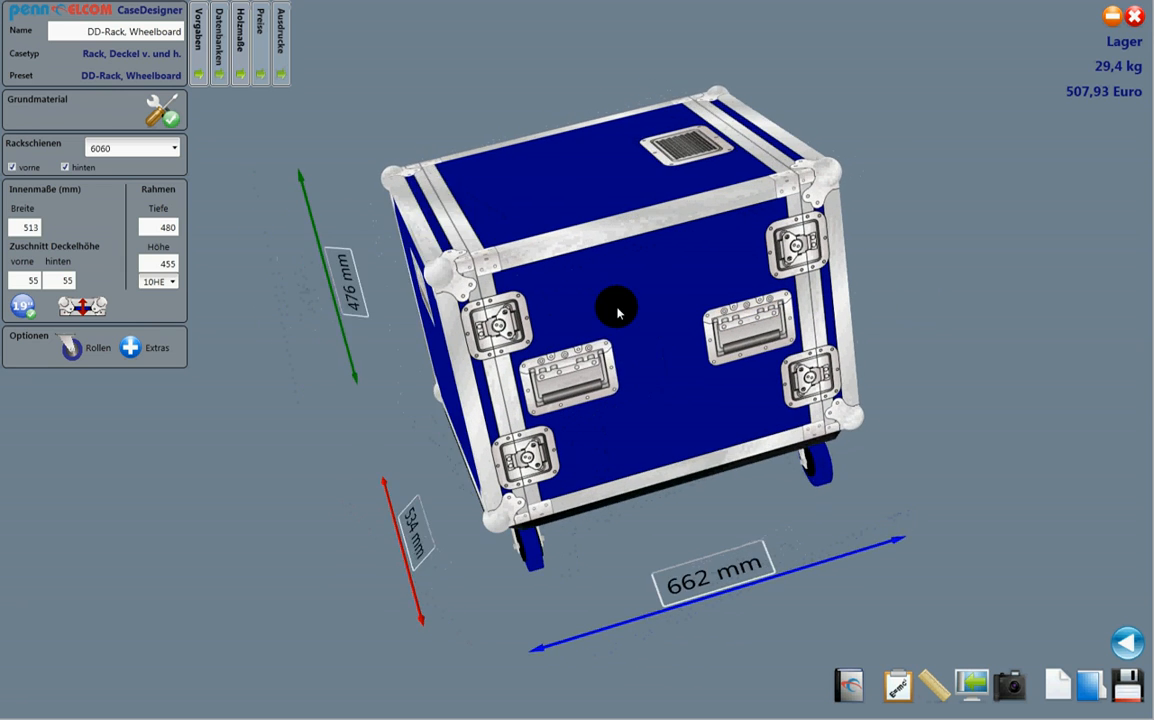
drag(618, 312, 750, 298)
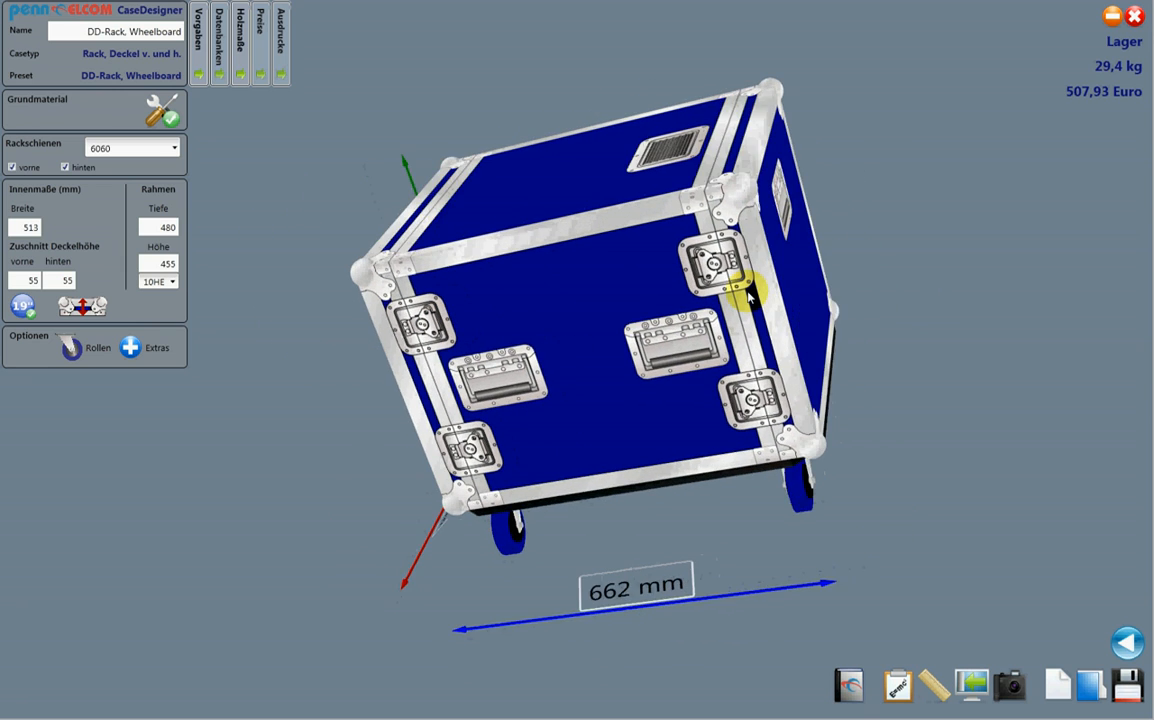
drag(750, 296, 590, 316)
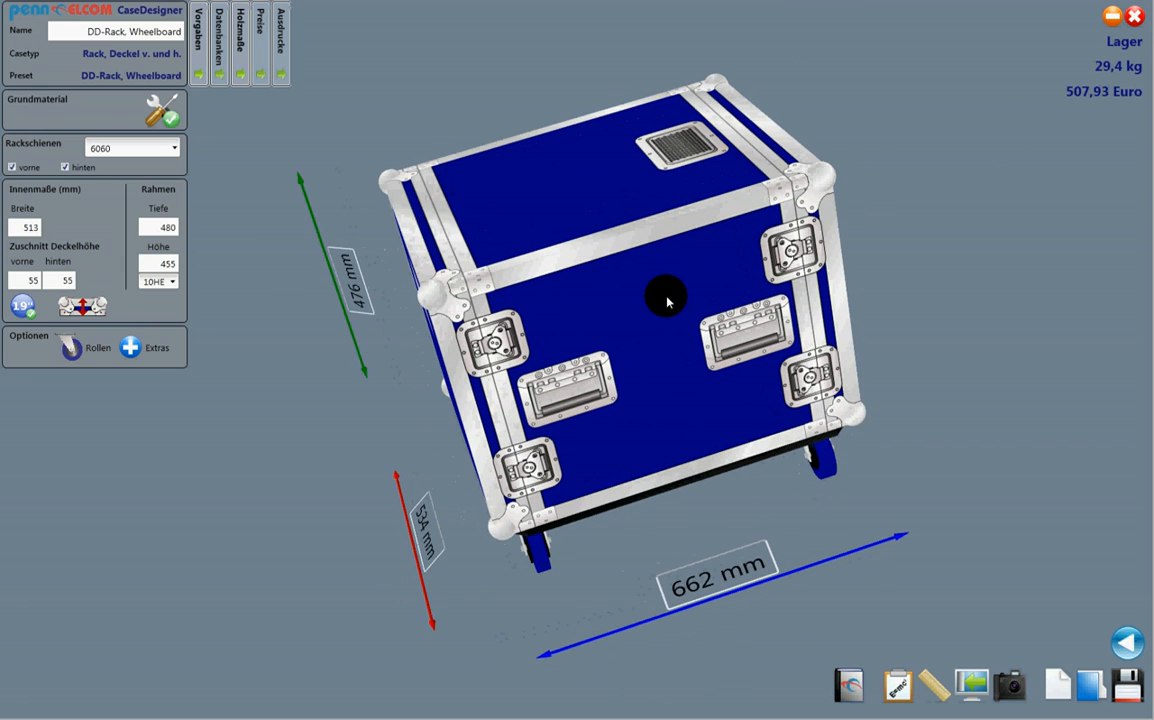
drag(668, 302, 592, 58)
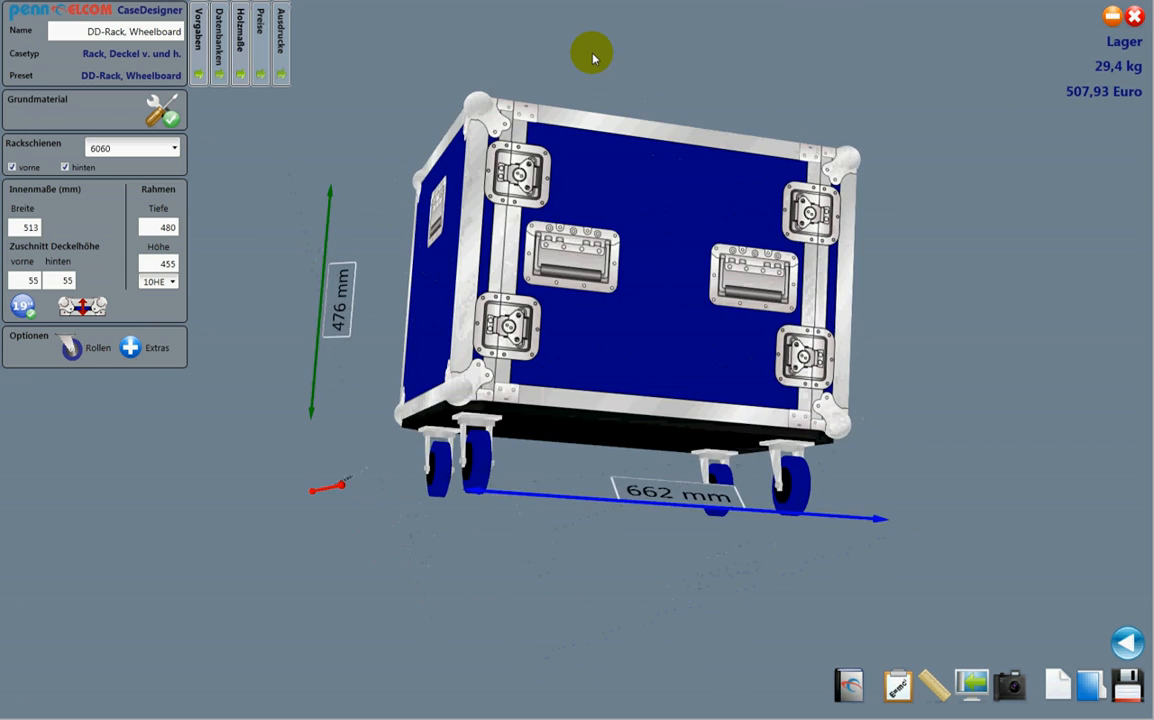
drag(592, 56, 716, 210)
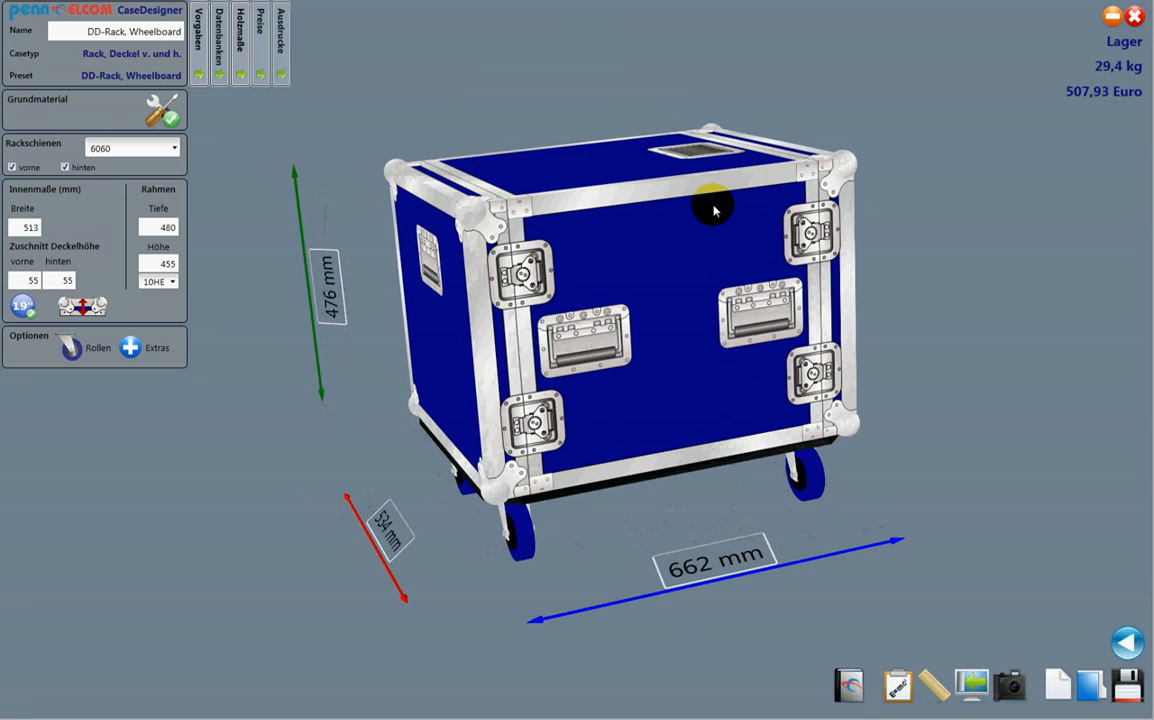
mouse_move(510, 208)
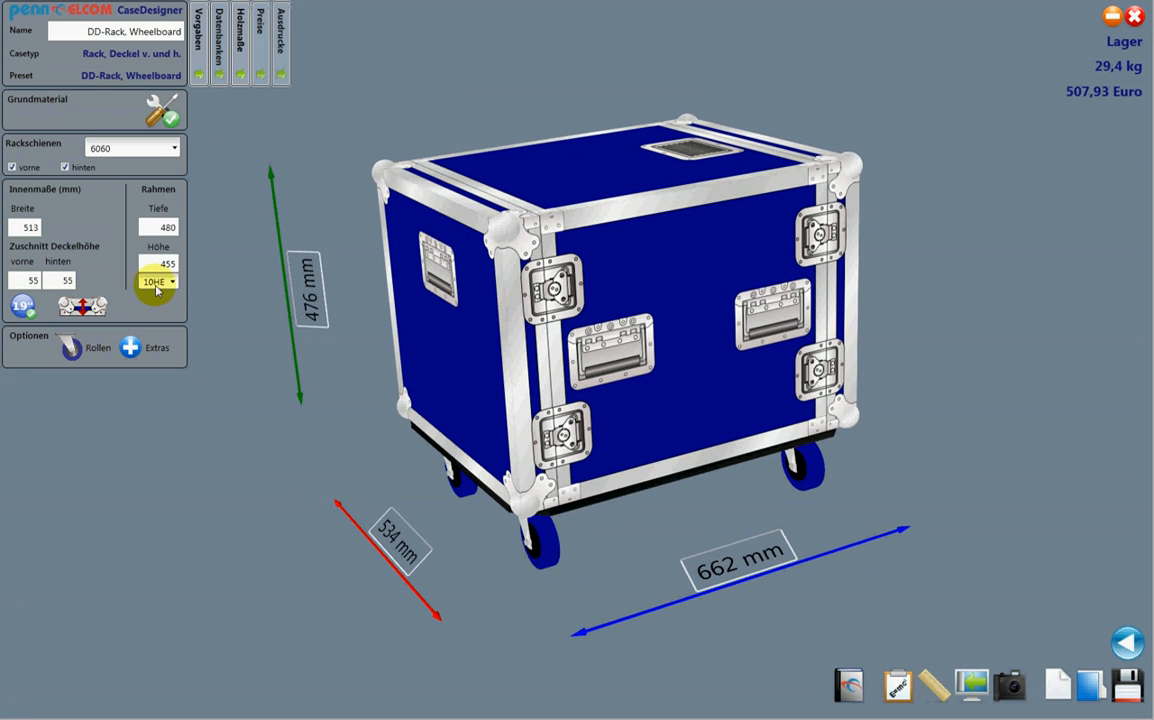
mouse_move(160, 282)
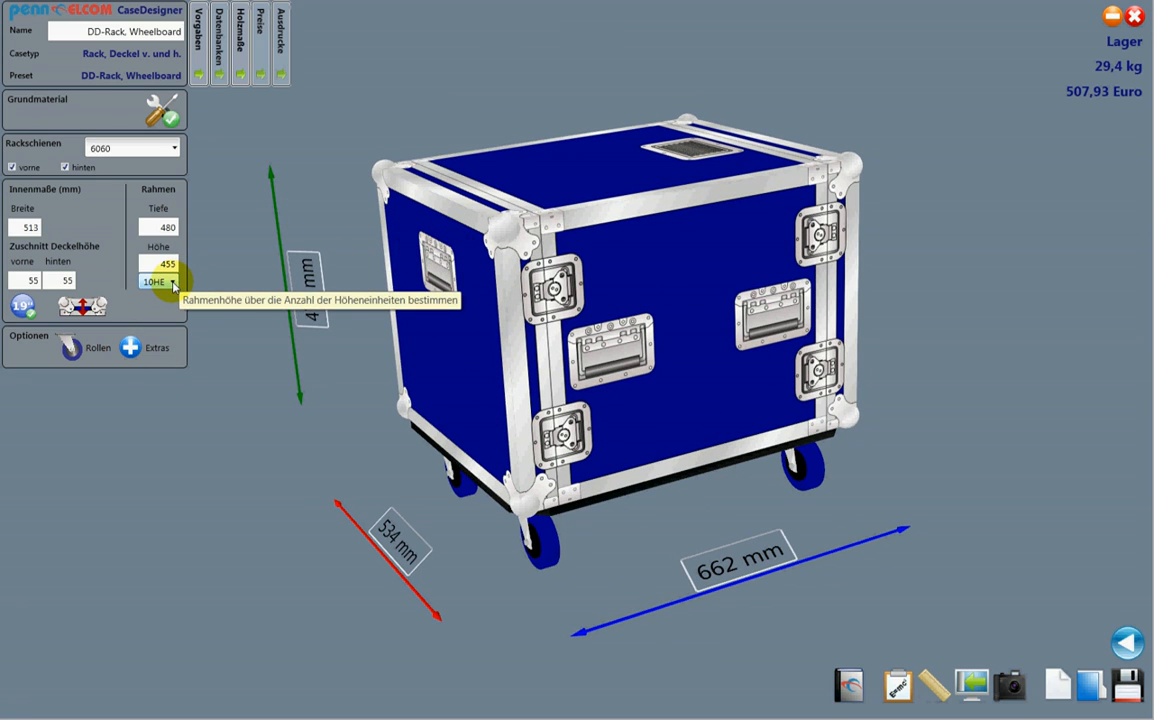
Set the rack case to 12HE and enter an inner depth of 507 mm.
click(172, 280)
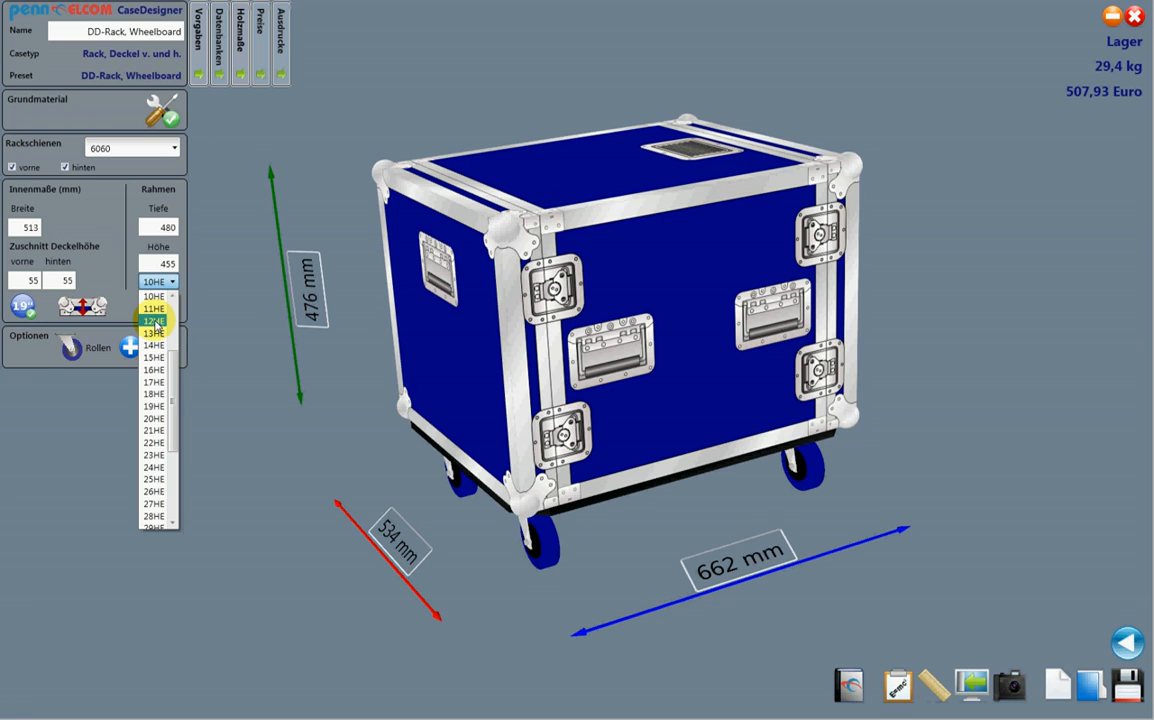
click(152, 322)
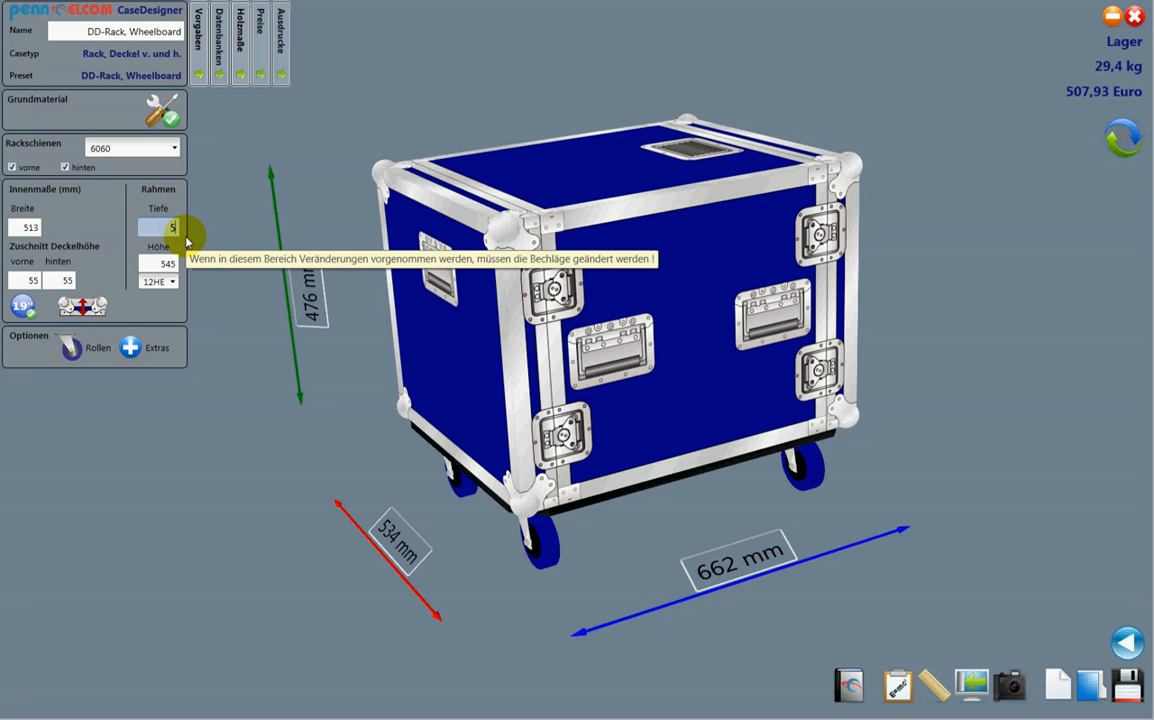
text(507)
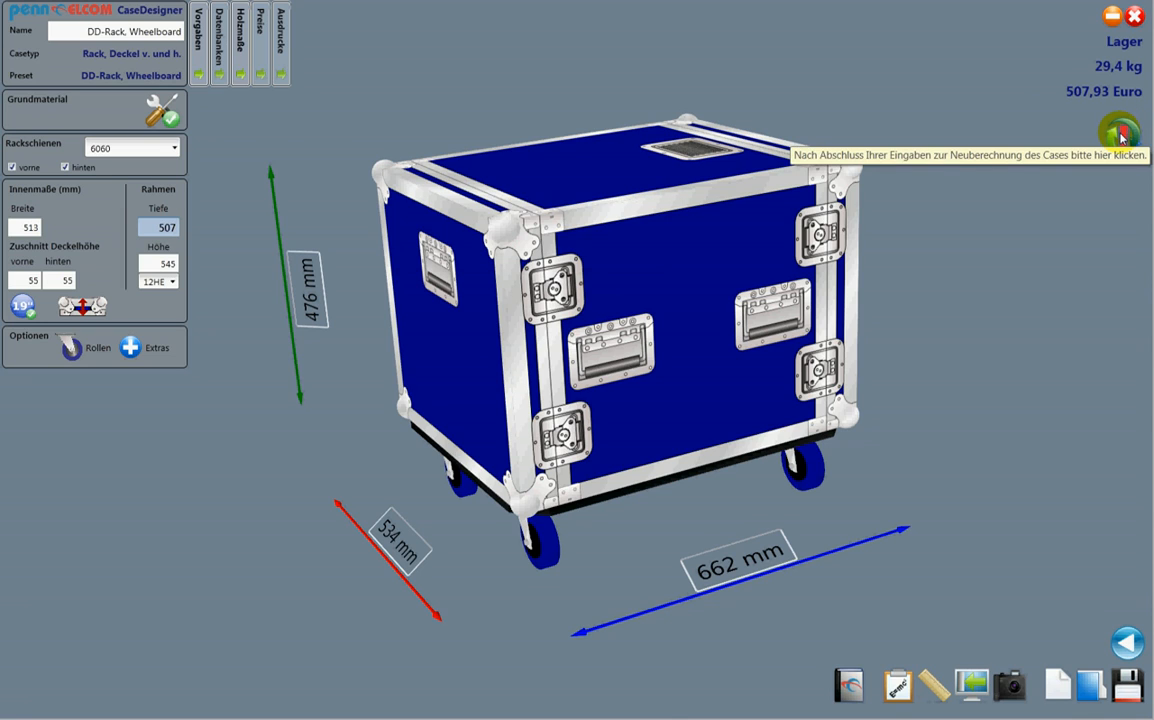
Recalculate the case, giving 566 × 689 mm at 31,7 kg and 533,40 Euro.
click(1120, 132)
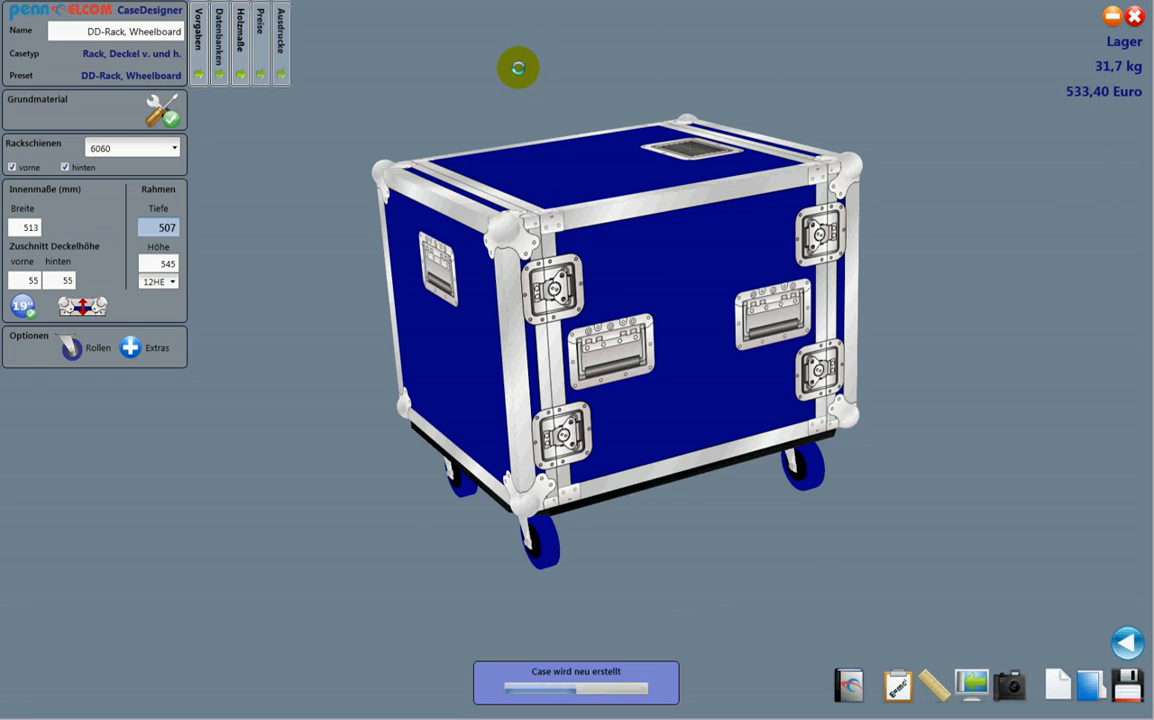
mouse_move(448, 120)
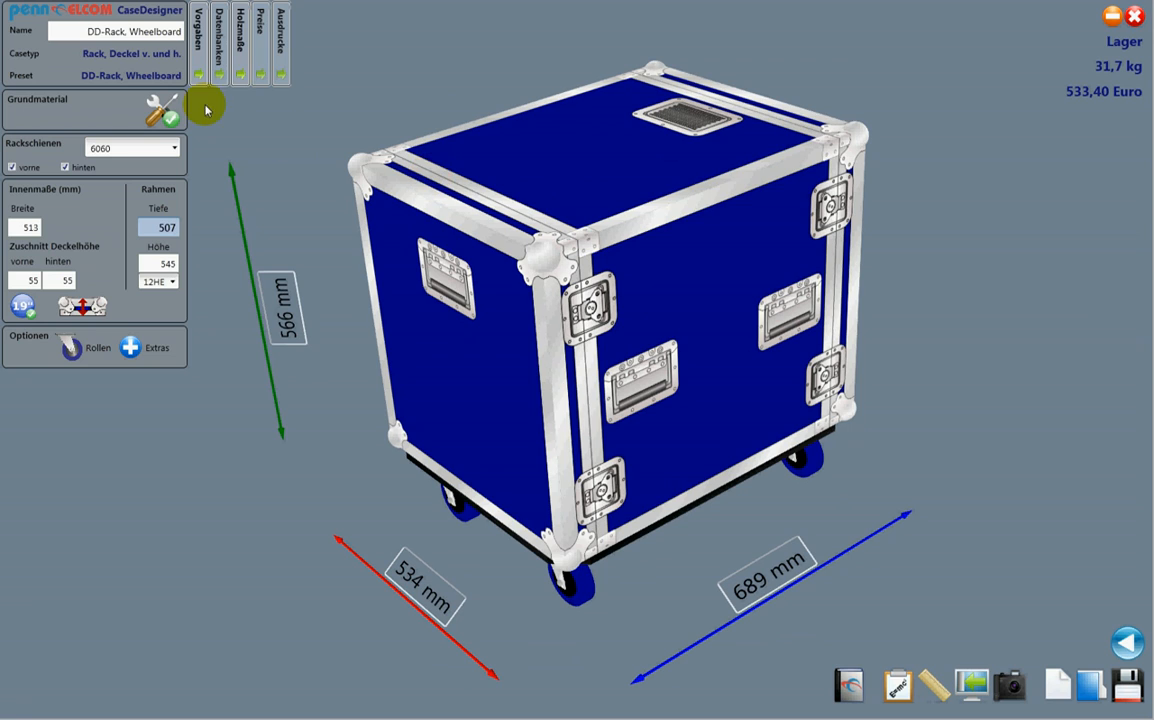
Show the Ausdrucke list of available printout reports for the rebuilt case.
click(280, 42)
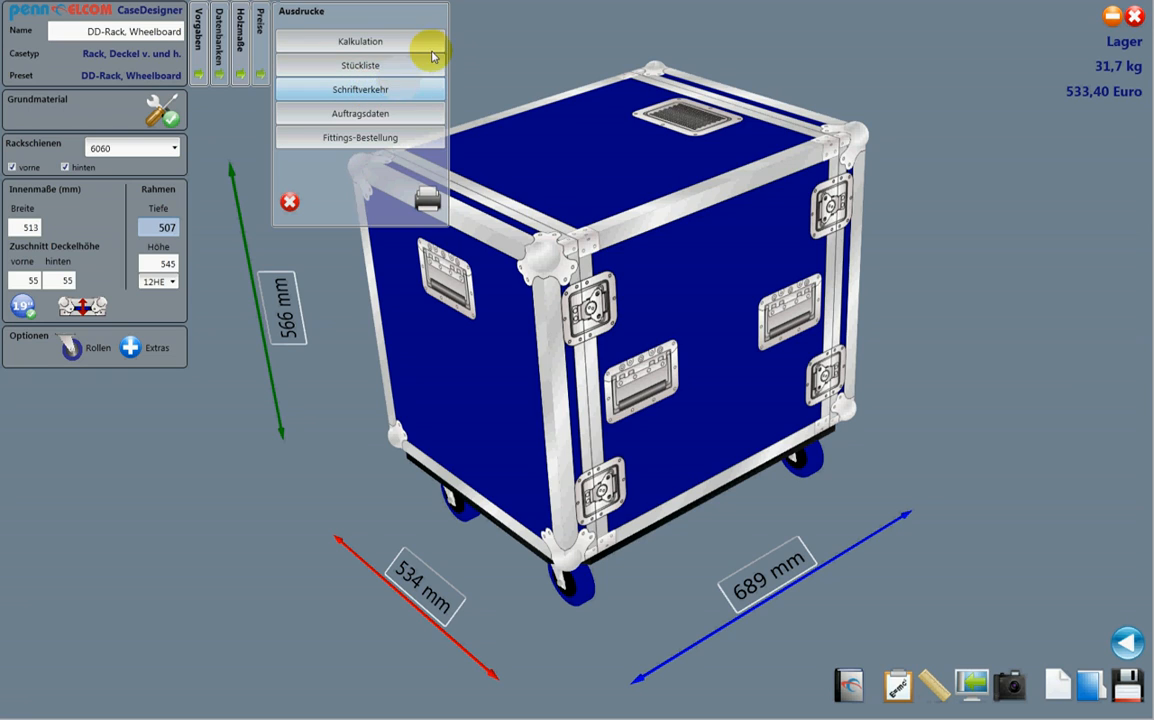
mouse_move(448, 84)
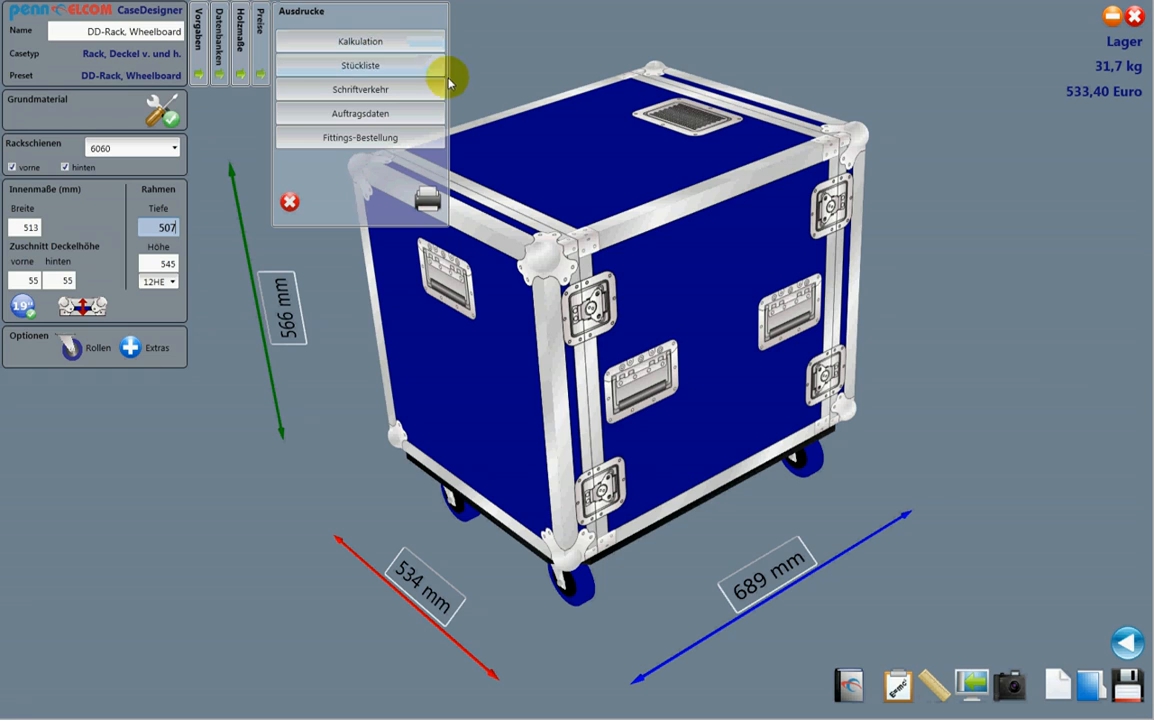